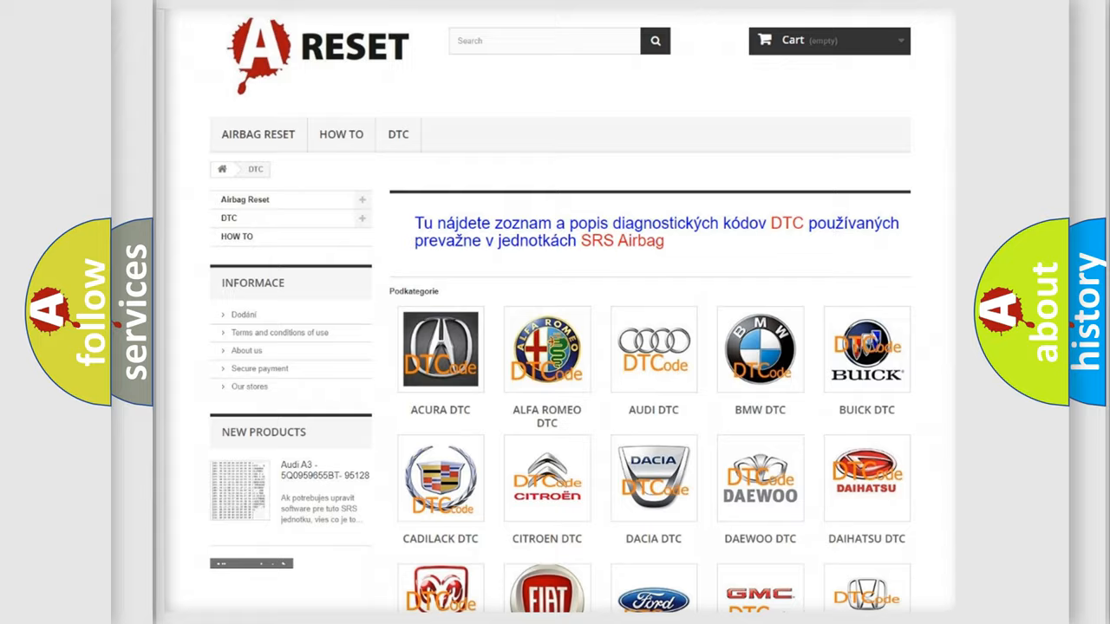
pyautogui.scroll(-3)
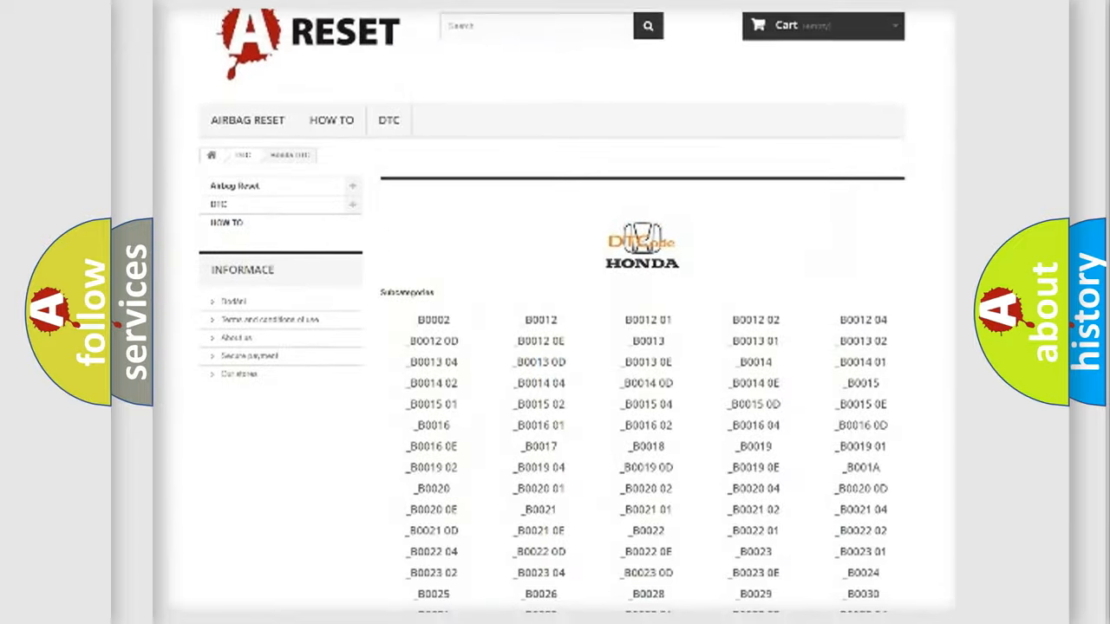
pyautogui.scroll(-3)
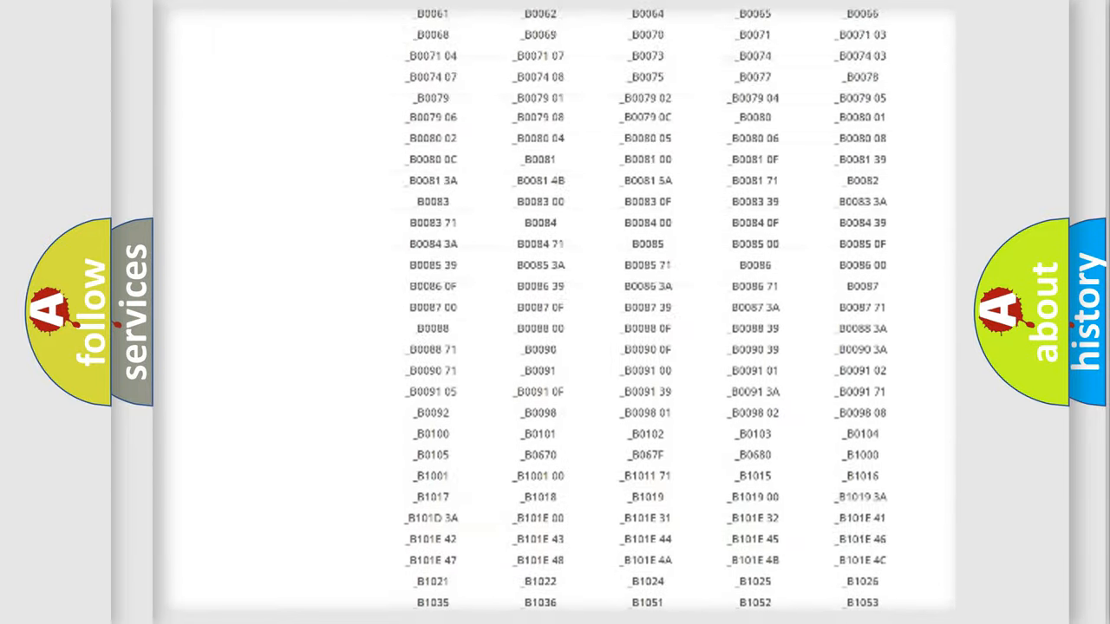
pyautogui.scroll(3)
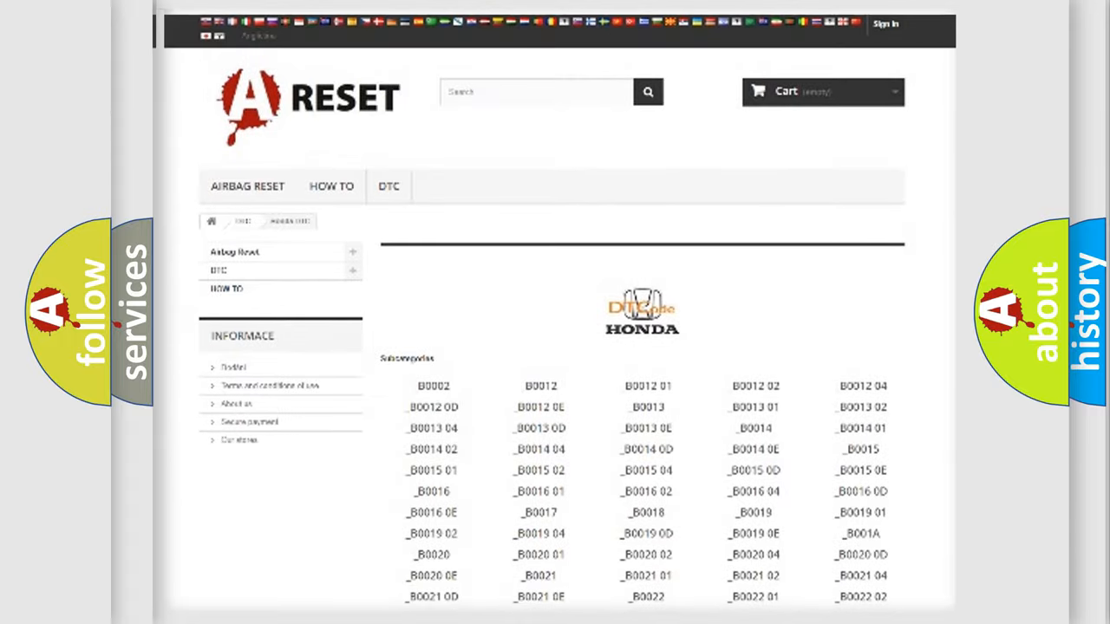